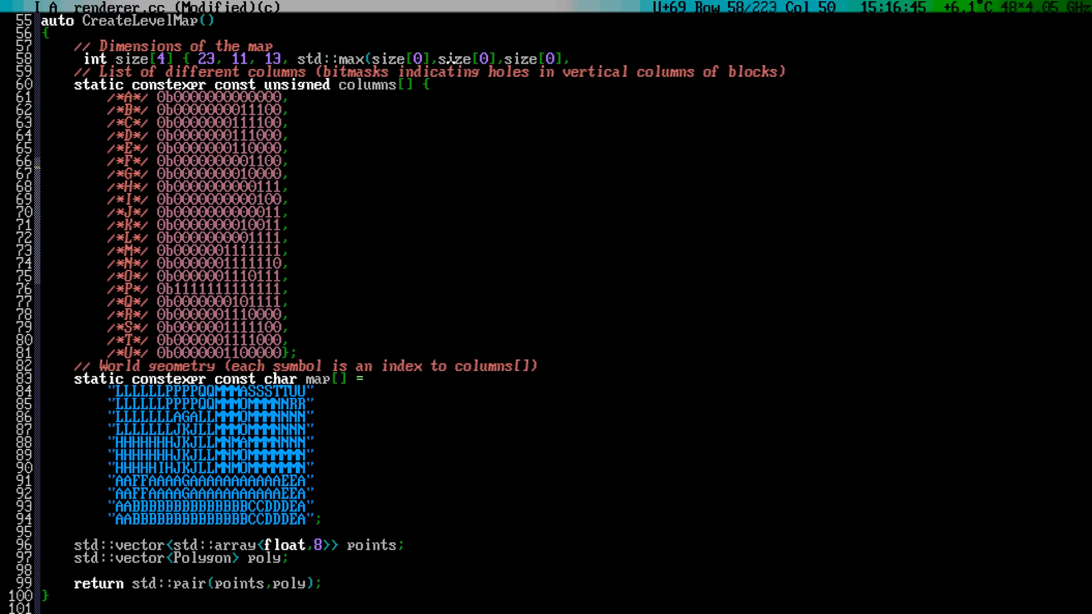
- Make map size constexpr with std::max entry and start the cell hole-test comment
{"action": "type", "text": "bos"}
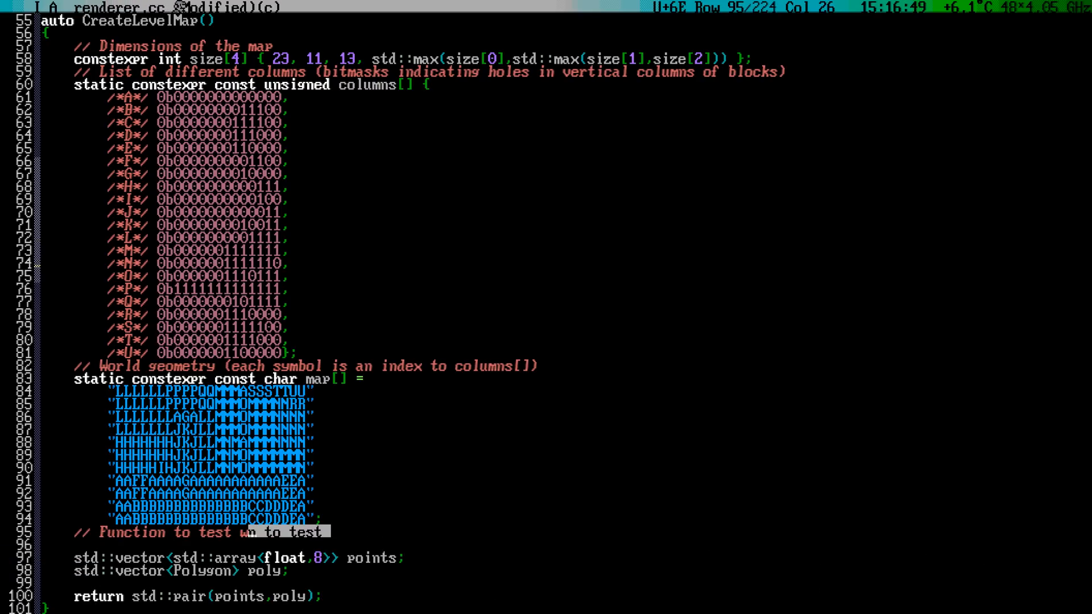
{"action": "type", "text": "hether a particular cell in the world is a hotest"}
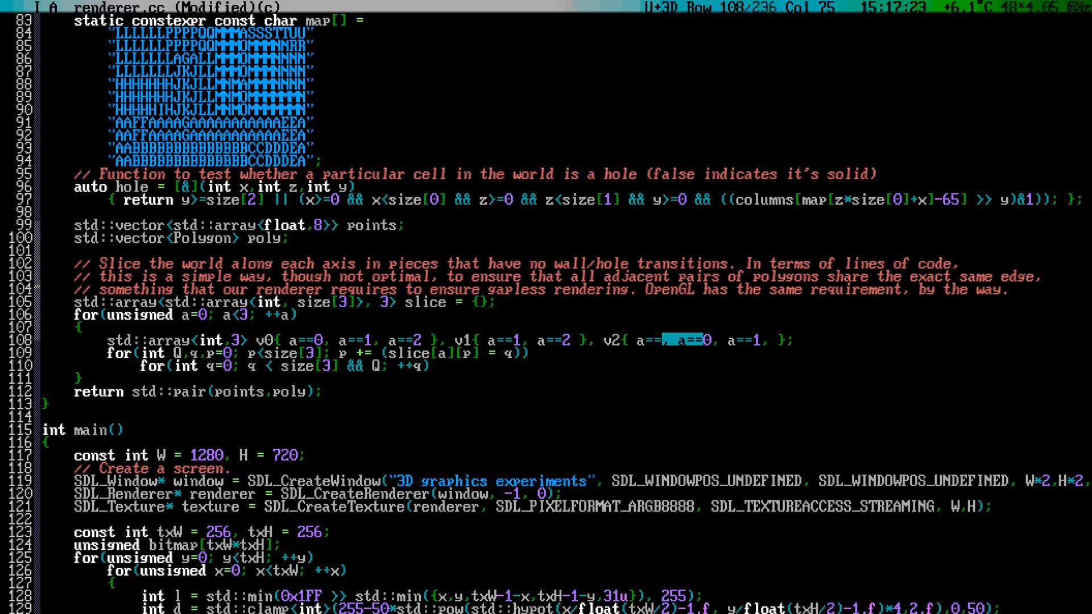
- Type the slicing test, cuboid x loop, edge vectors bit table and bit lambda
{"action": "type", "text": "if(std::array a = {p+q-1,d,e}, b = {p+q,d,e};"}
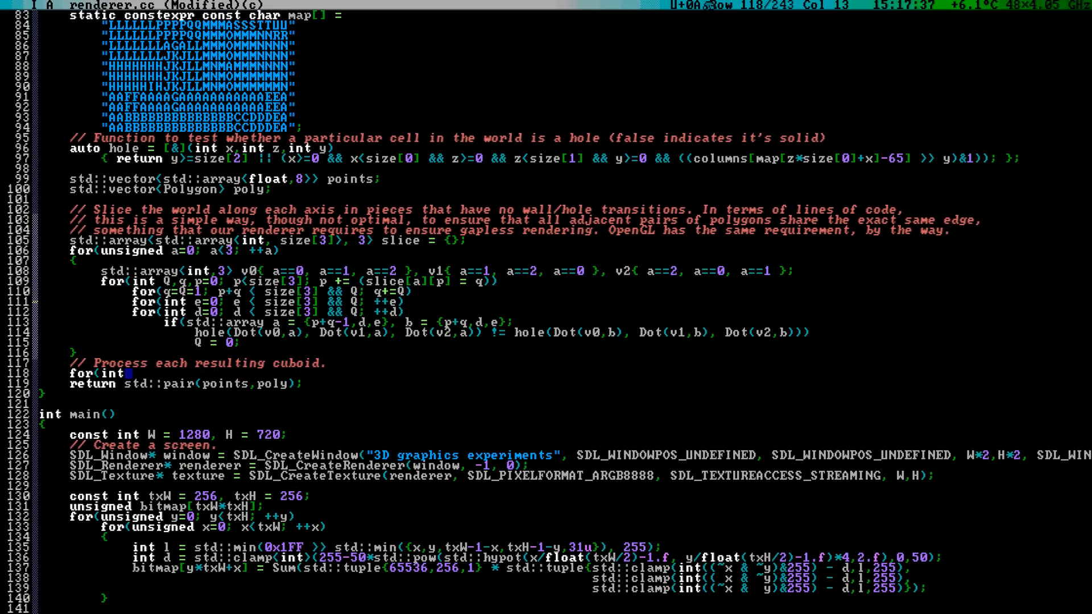
{"action": "type", "text": "for(int x=0; x<size[0]; x += slice[0][x])"}
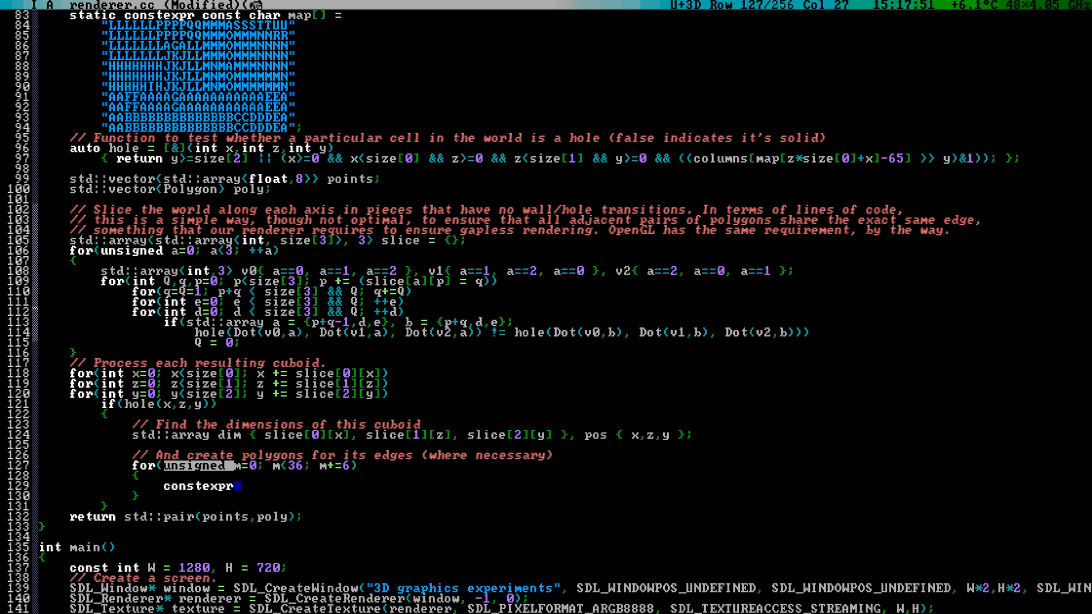
{"action": "type", "text": "unsigned long vectors = 0b010001'0010001010001010001010001"}
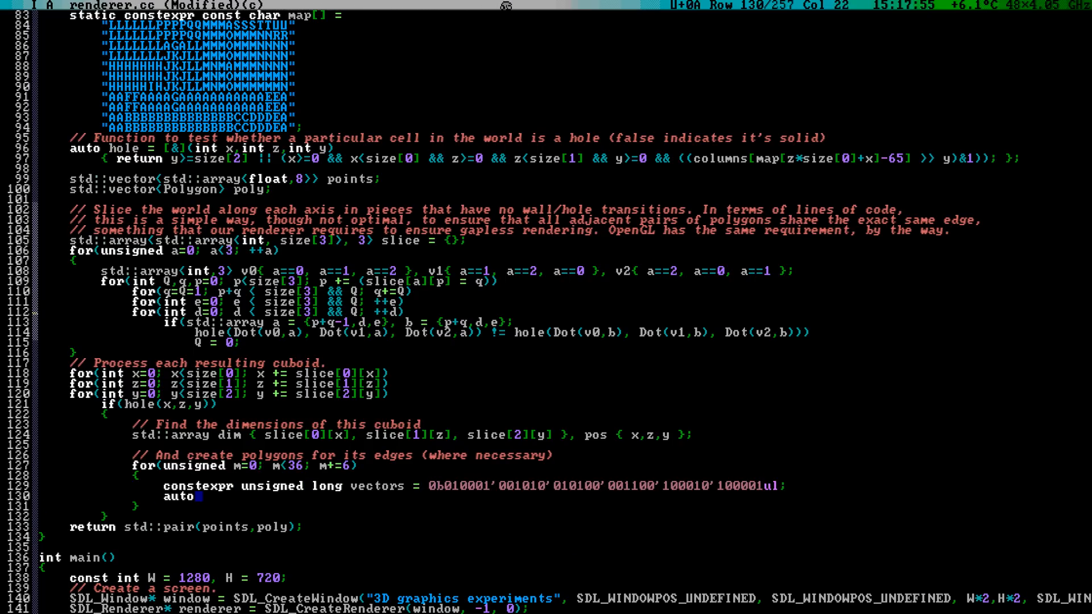
{"action": "type", "text": "bit = [m](unsigned n) {return int(vectors >> (n+m))&1; };"}
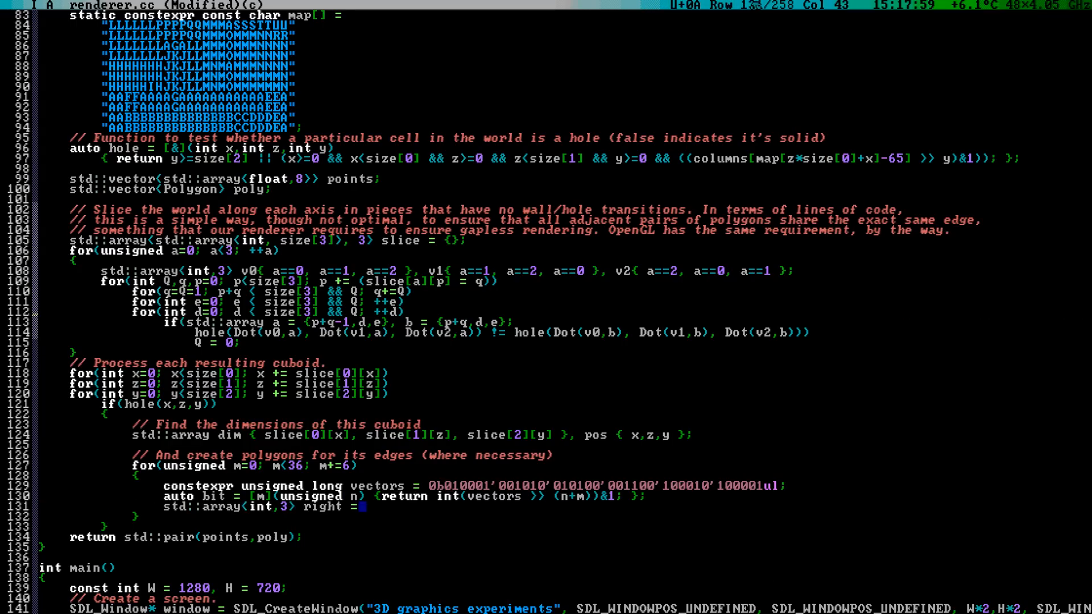
- Write the wall test, point lambda, width computation and AddPoly call for cuboid sides
{"action": "type", "text": "{bit(5),bit(4),bit(3),bit(2),bit(1),bit(0)};"}
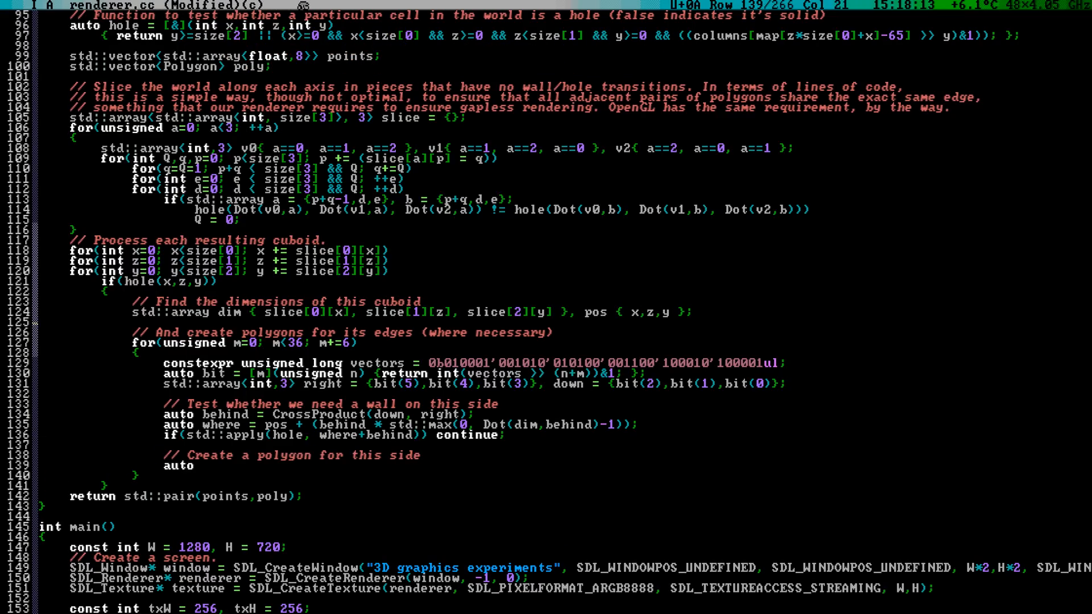
{"action": "type", "text": "point  = [&](unsigned w,unsigned h) {"}
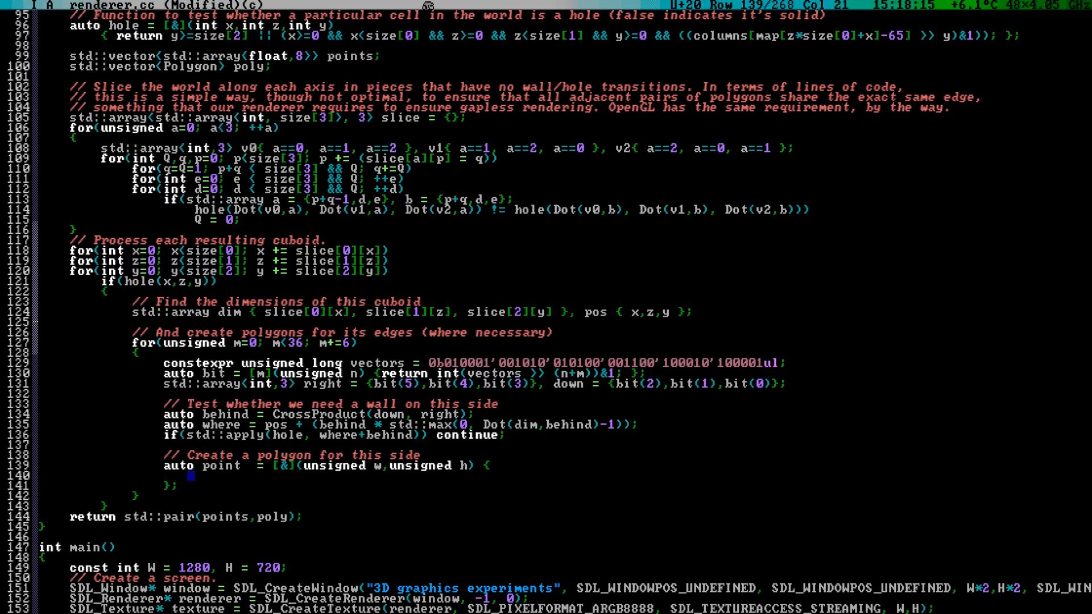
{"action": "type", "text": "auto point = (behind*.5f + where +*.5f *.5f"}
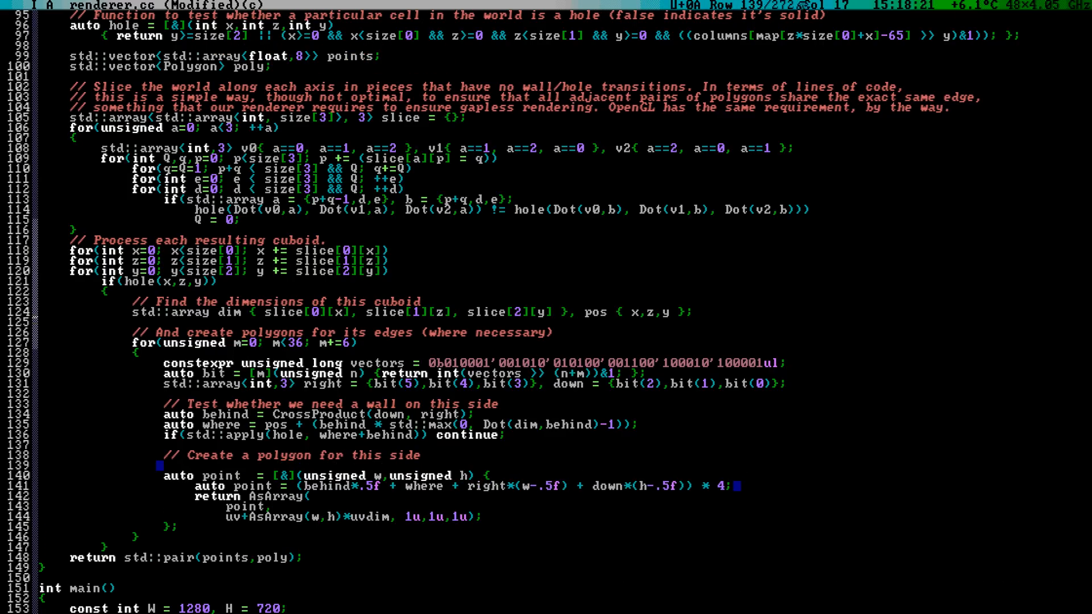
{"action": "type", "text": "unsigned width = Dot(dim,right), height = Dot(dim,down);"}
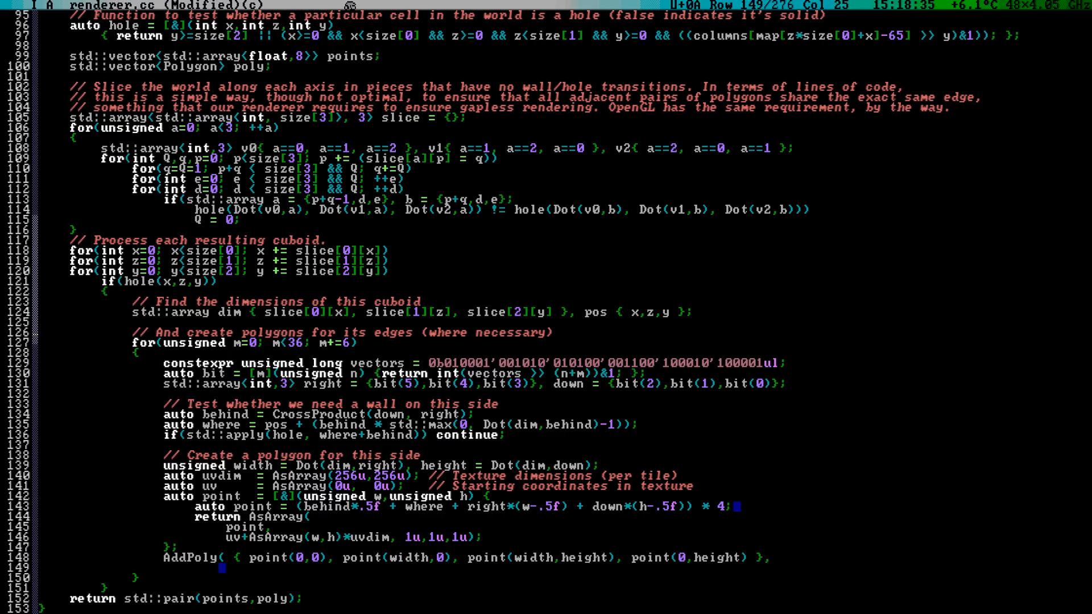
{"action": "type", "text": "uv[0],uv[1], uvdim[0]-1,uvdim[1]-1, u )"}
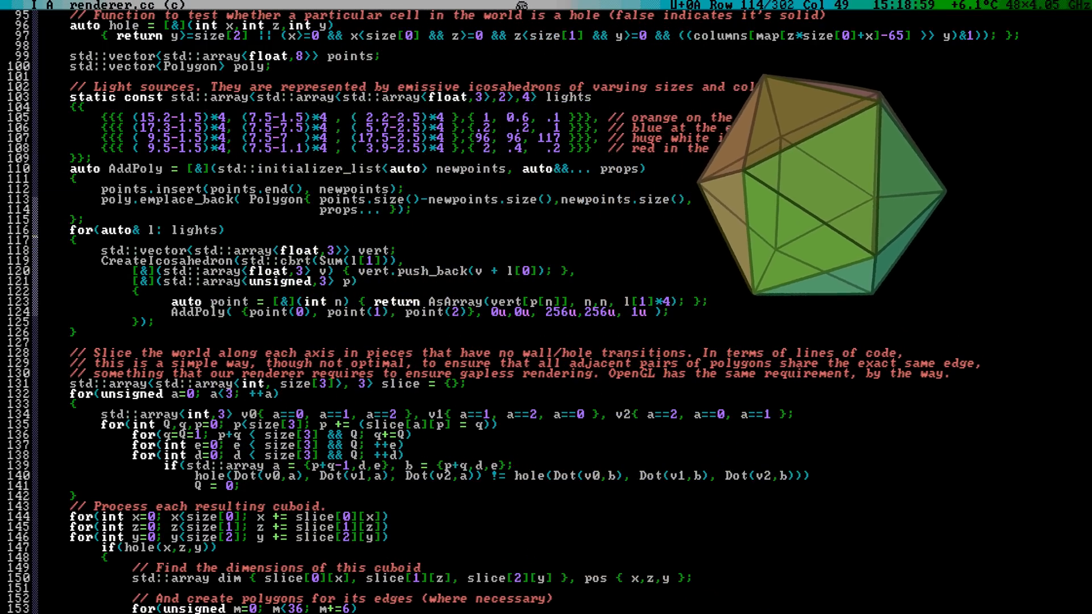
- Scroll through the top of renderer.cc to place the icosahedron generator
{"action": "scroll", "scroll_direction": "up", "scroll_amount": 3}
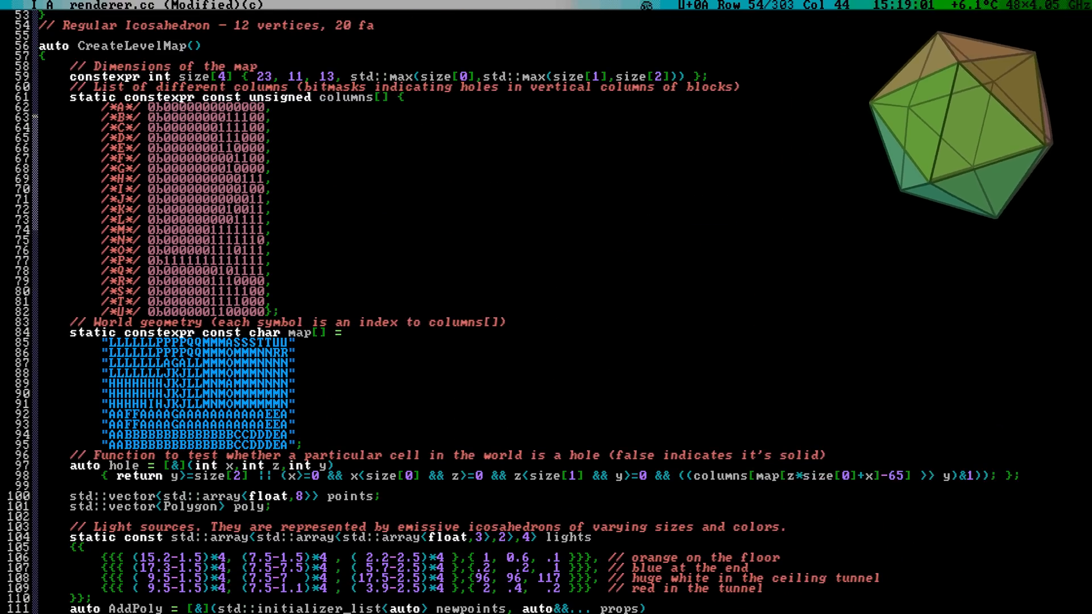
{"action": "scroll", "scroll_direction": "down", "scroll_amount": 3}
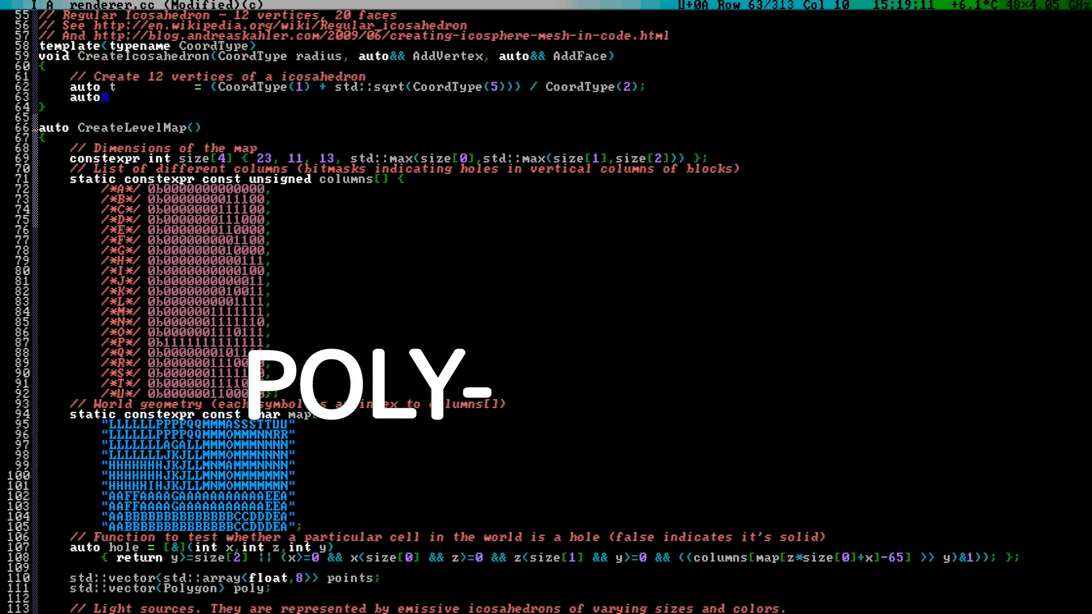
- Define unitradius as sqrt(t*t + 1) and fill in vertex and face loops
{"action": "type", "text": "unitradius = std::sqrt( t*t + CoordType(1) );"}
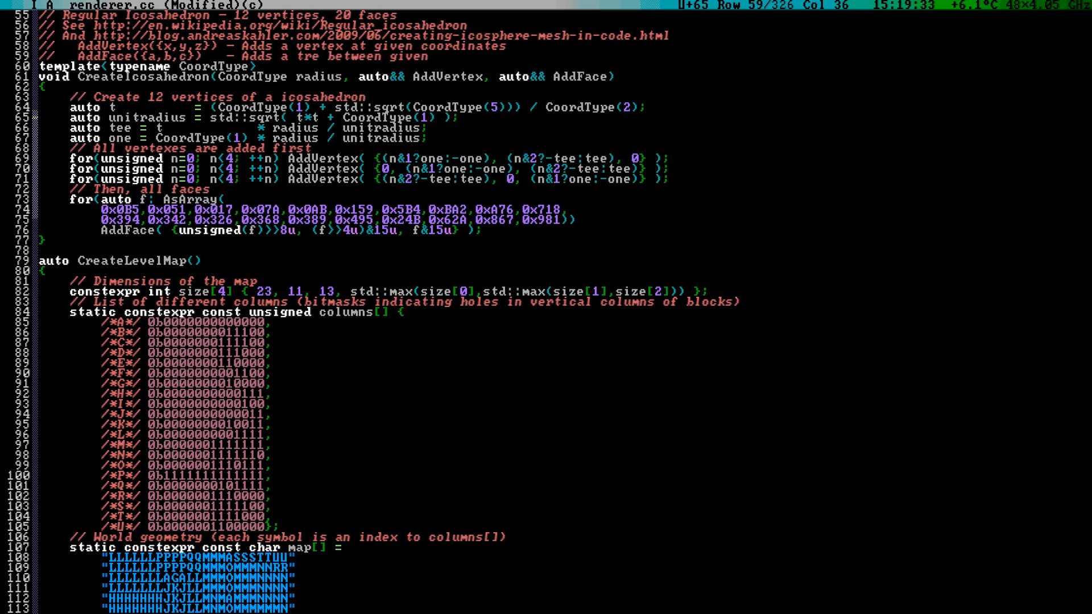
{"action": "scroll", "scroll_direction": "down", "scroll_amount": 3}
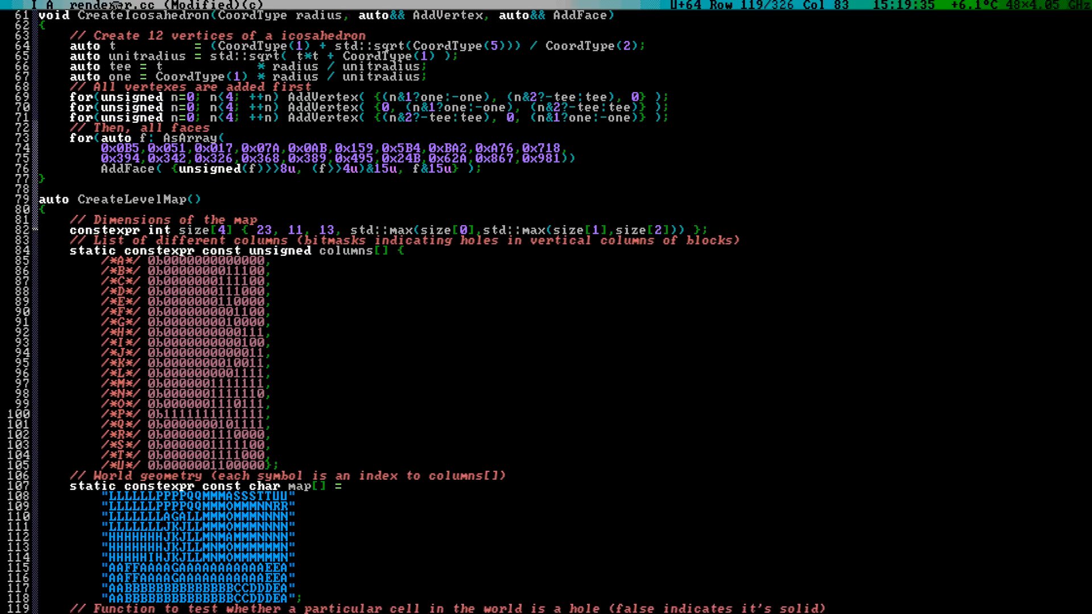
{"action": "scroll", "scroll_direction": "down", "scroll_amount": 3}
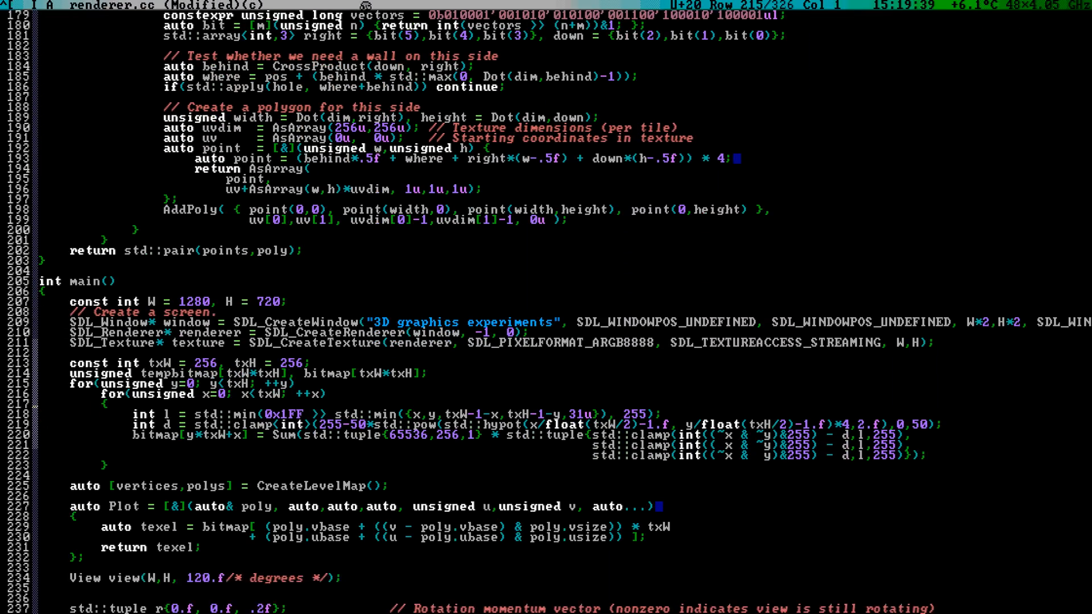
{"action": "scroll", "scroll_direction": "down", "scroll_amount": 3}
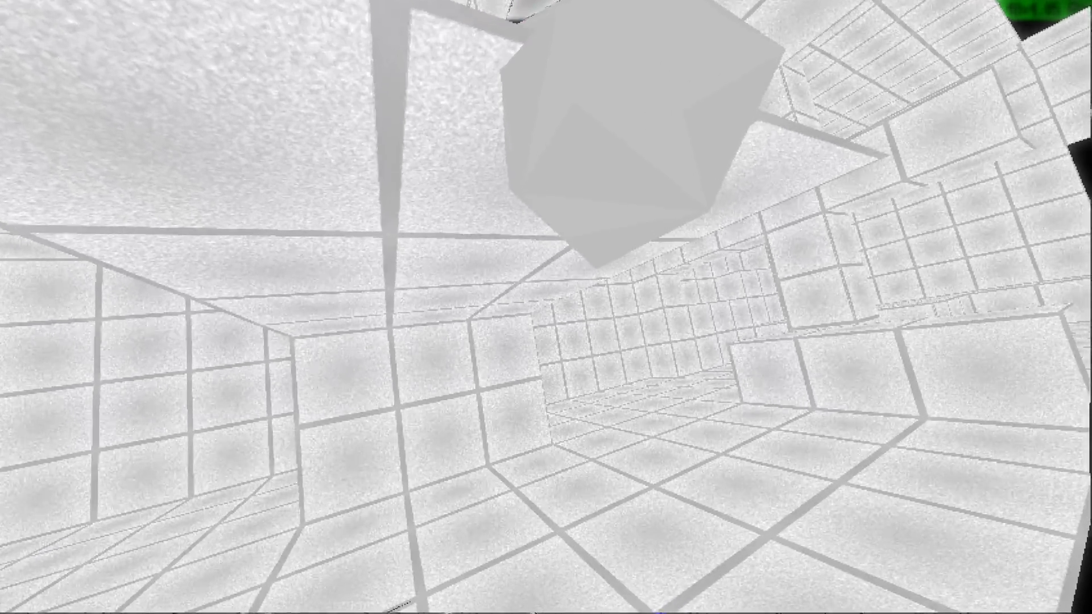
- Leave the renderer and return to renderer.cc in JOE
{"action": "key", "text": "alt+Tab"}
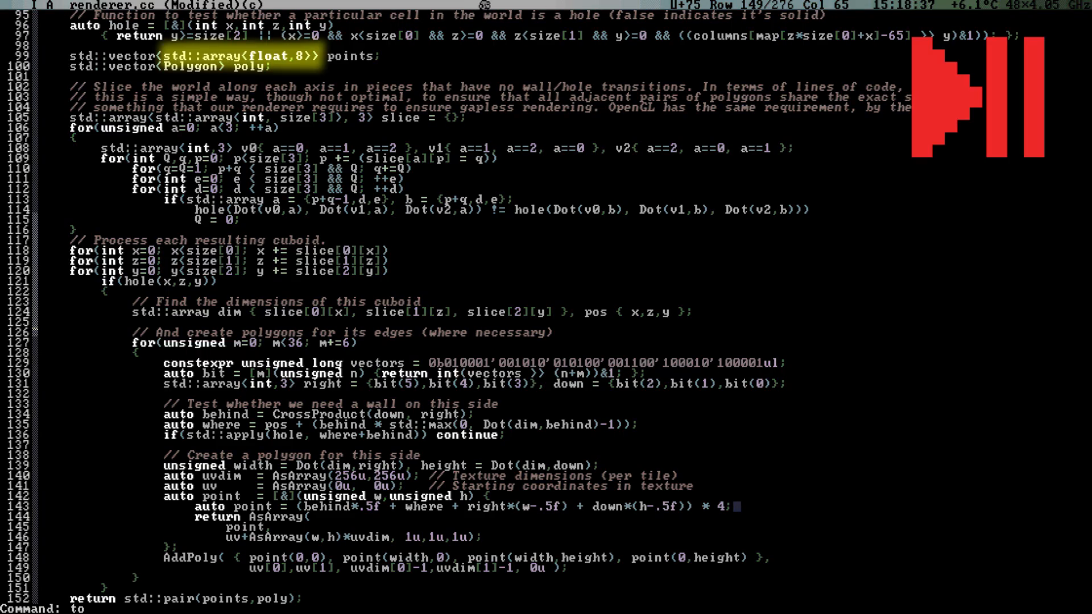
- Retype CreateIcosahedron's signature with t and unitradius constants above CreateLevelMap
{"action": "type", "text": "s"}
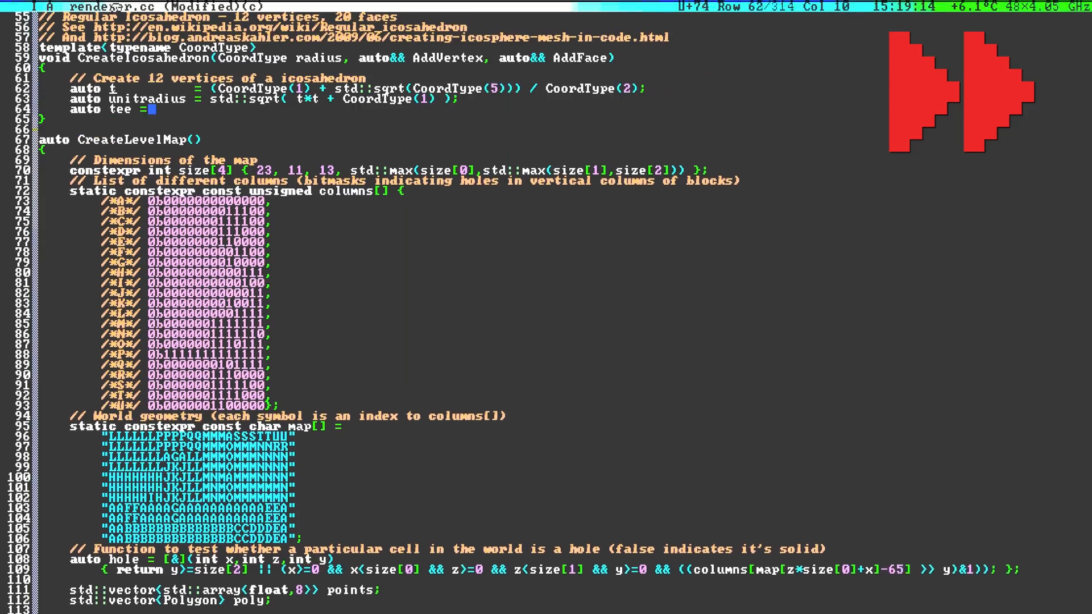
{"action": "scroll", "scroll_direction": "down", "scroll_amount": 3}
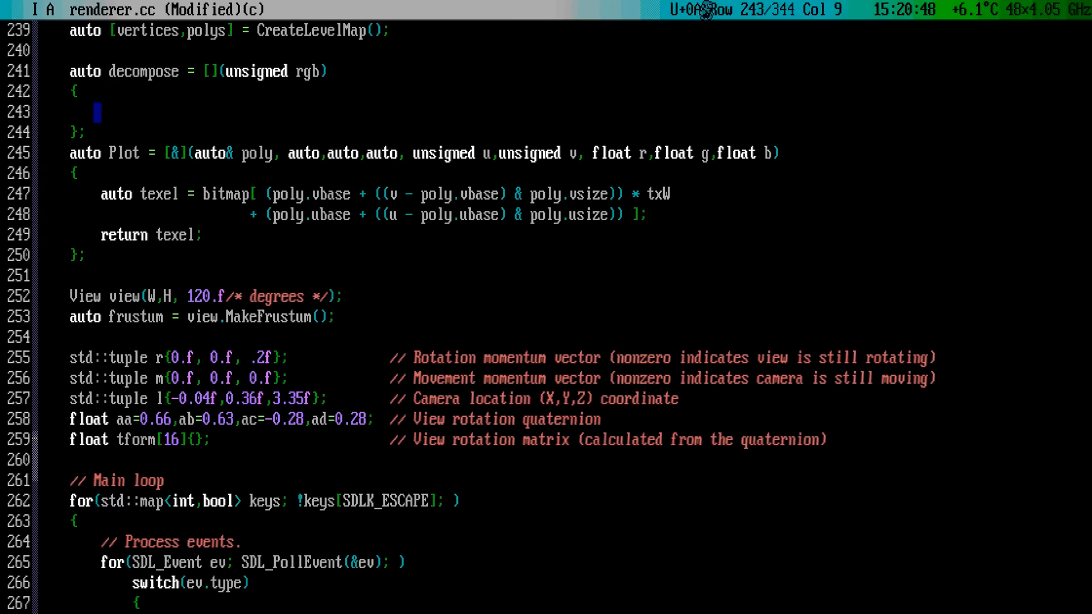
- Return rgb>>16, rgb>>8, rgb bytes from decompose; compose packs with {65536u,256u,1u}
{"action": "type", "text": "return AsArray<unsigned char>( rgb>>16, rgb>>8, rgb );"}
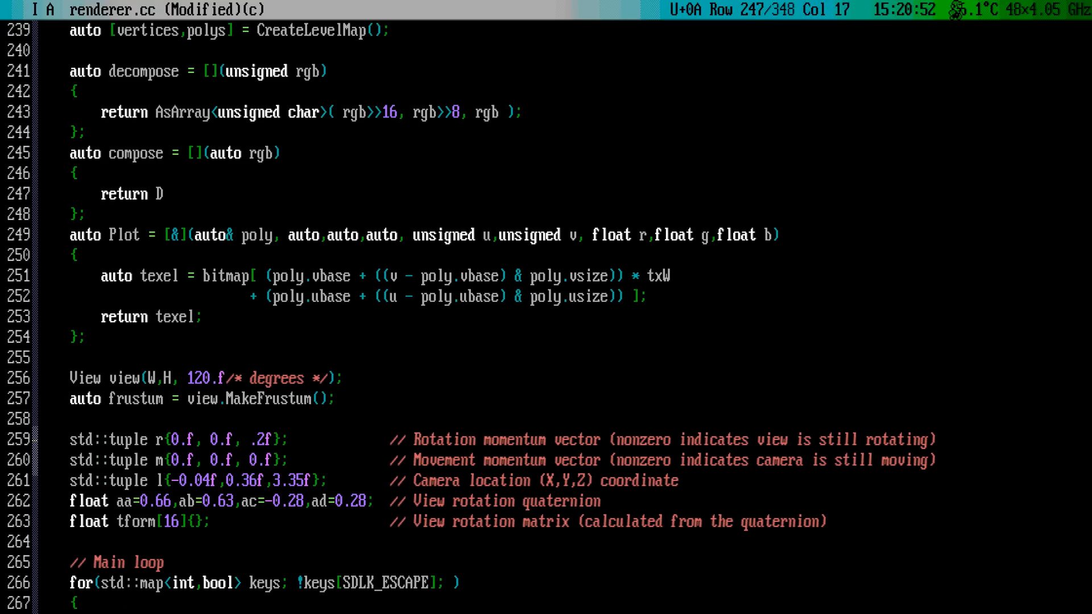
{"action": "type", "text": "ot(AsArray<unsigned>(rgb), {65536u,256u,1u}"}
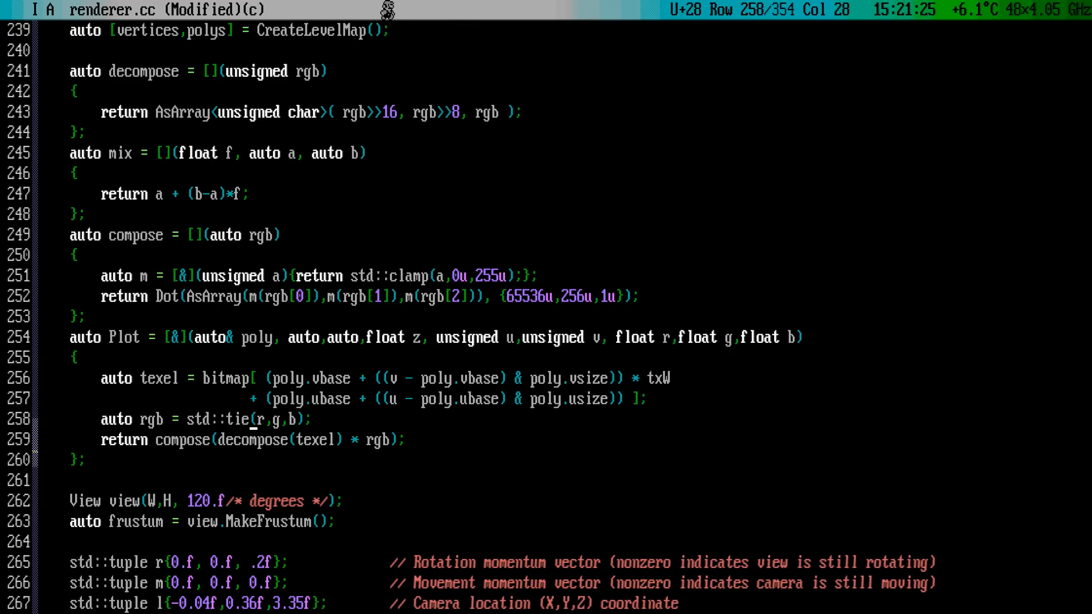
- Type a mix call using depth factor min(1, 32/pow(z/8+5, 2))
{"action": "type", "text": "mix(std::min(1.f,32.f/std::pow(z/8+5.f,2.f)), AsA"}
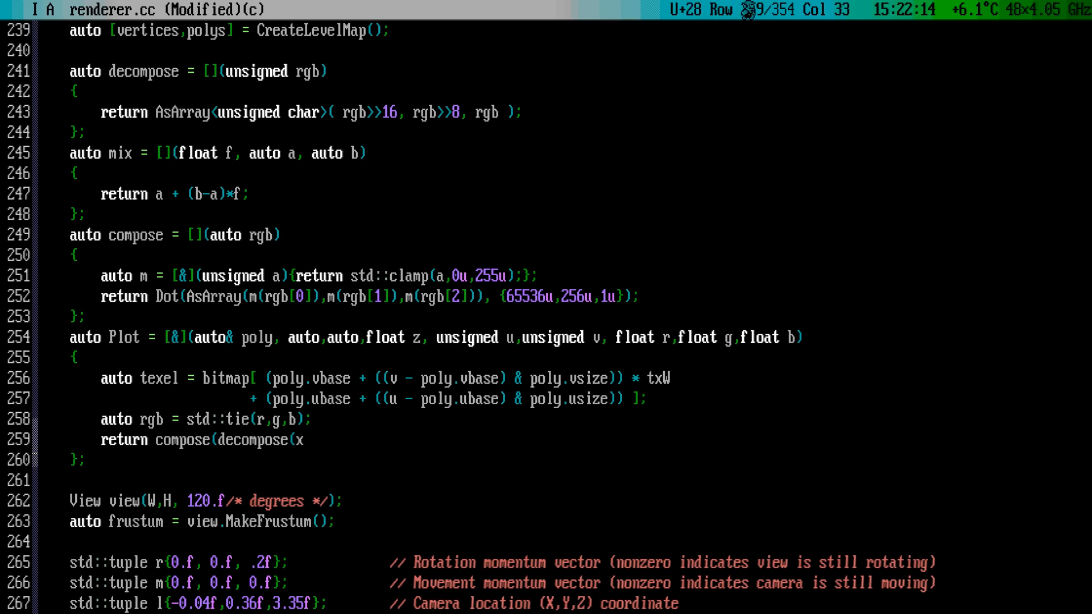
- Scroll up and undo to restore insert mode while editing Plot's return
{"action": "scroll", "scroll_direction": "up", "scroll_amount": 3}
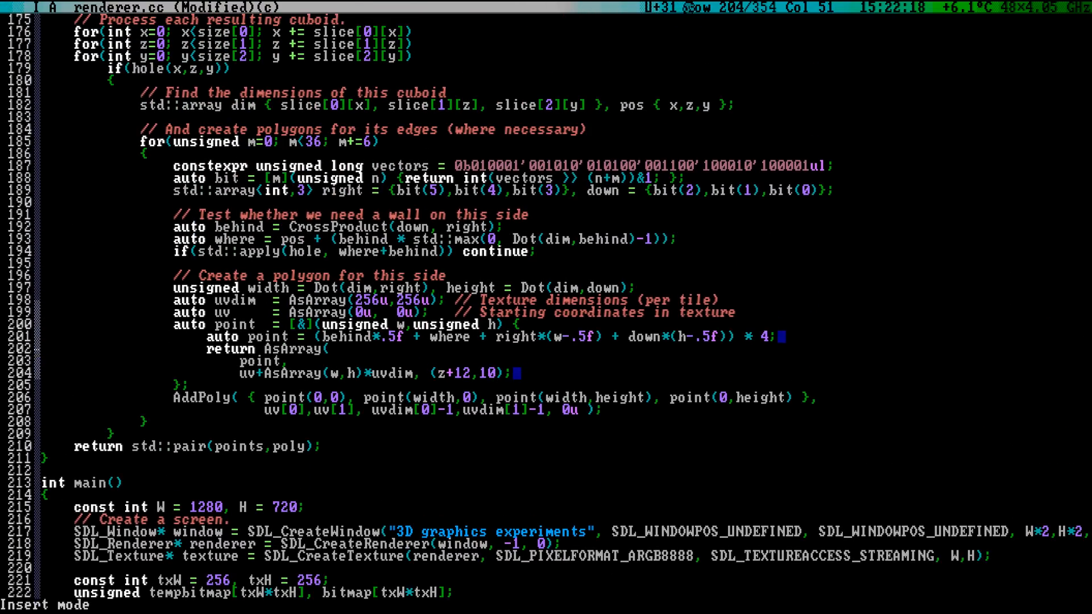
{"action": "key", "text": "ctrl+z"}
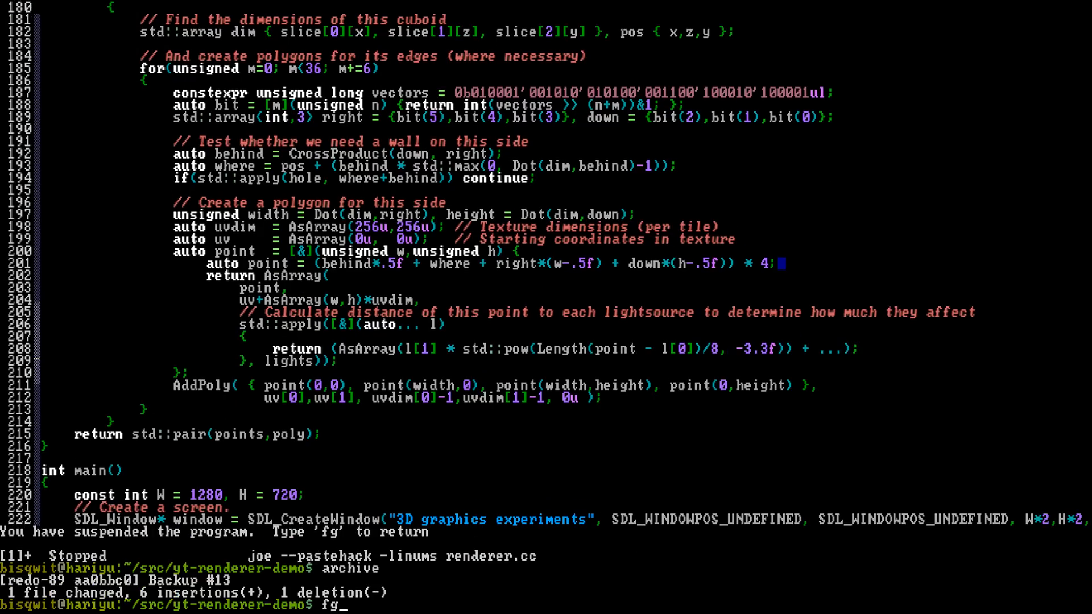
- Resume the suspended JOE session after archiving a backup of the renderer work
{"action": "key", "text": "Return"}
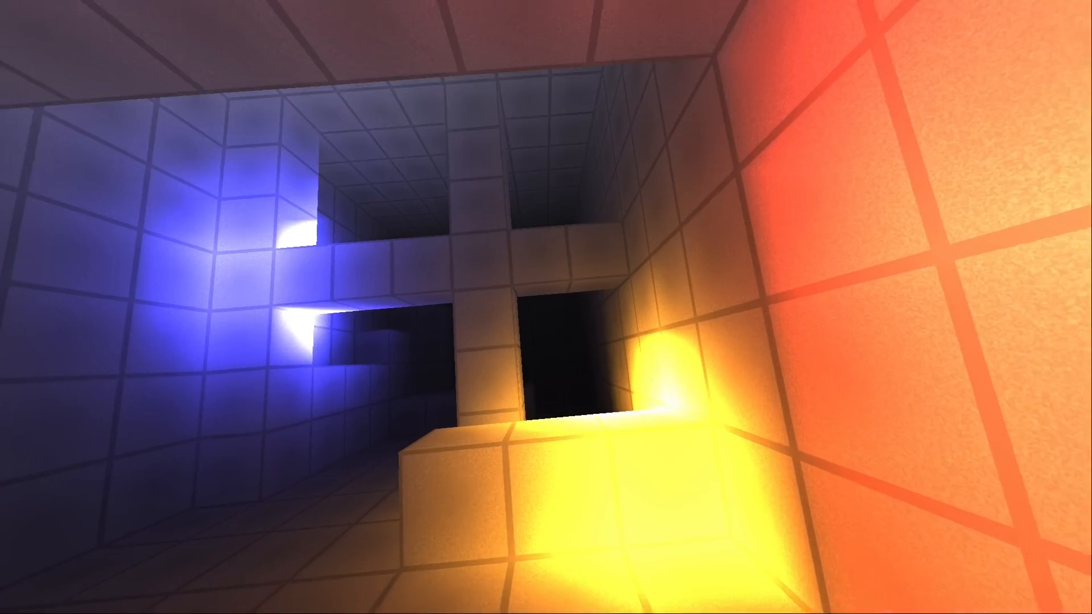
{"action": "mouse_move", "coordinate": [547, 307]}
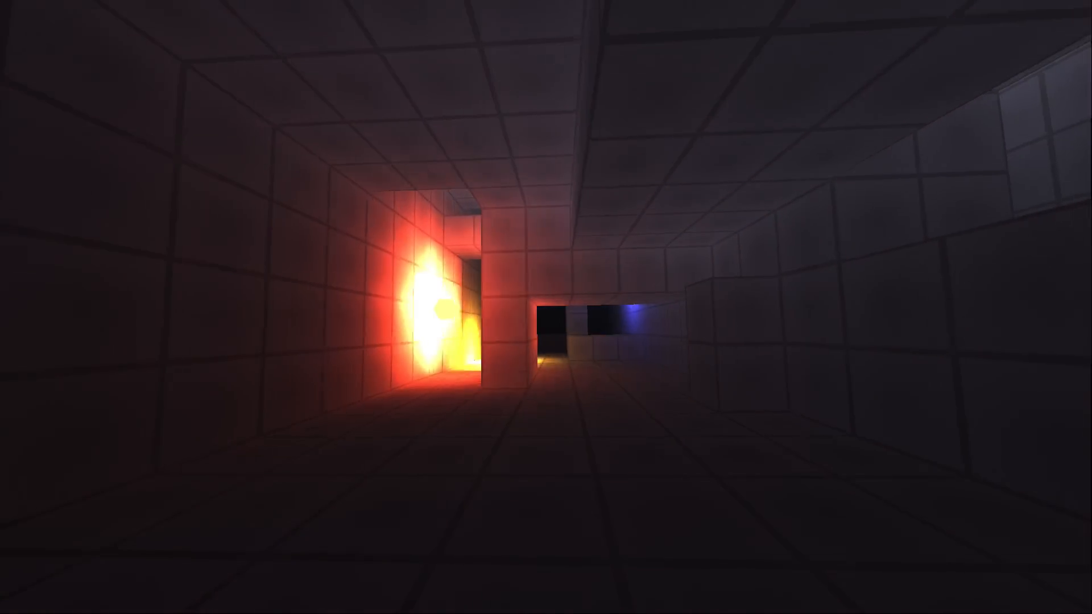
{"action": "mouse_move", "coordinate": [546, 308]}
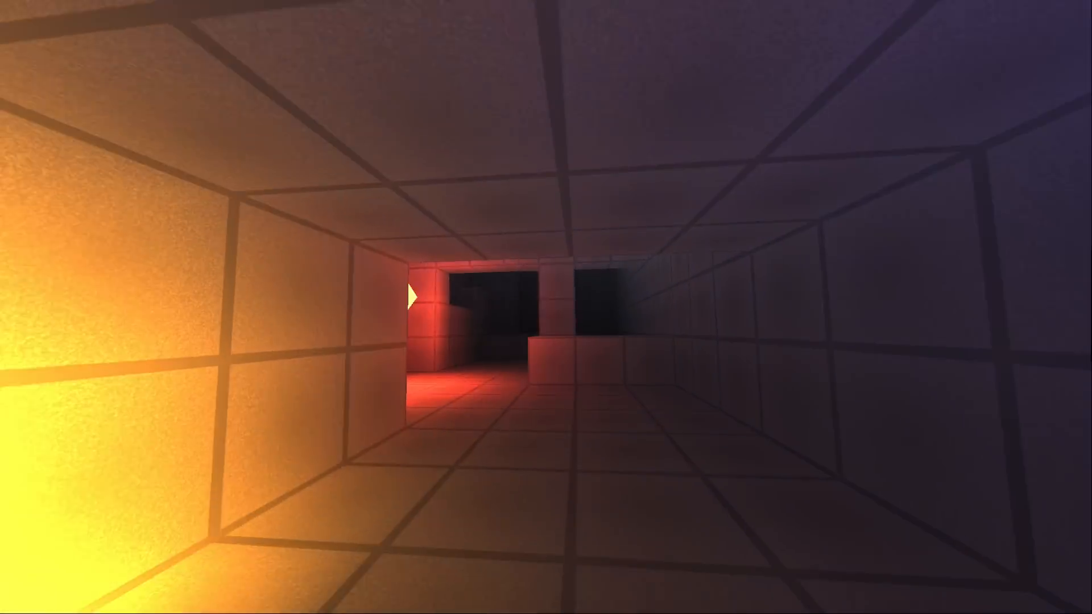